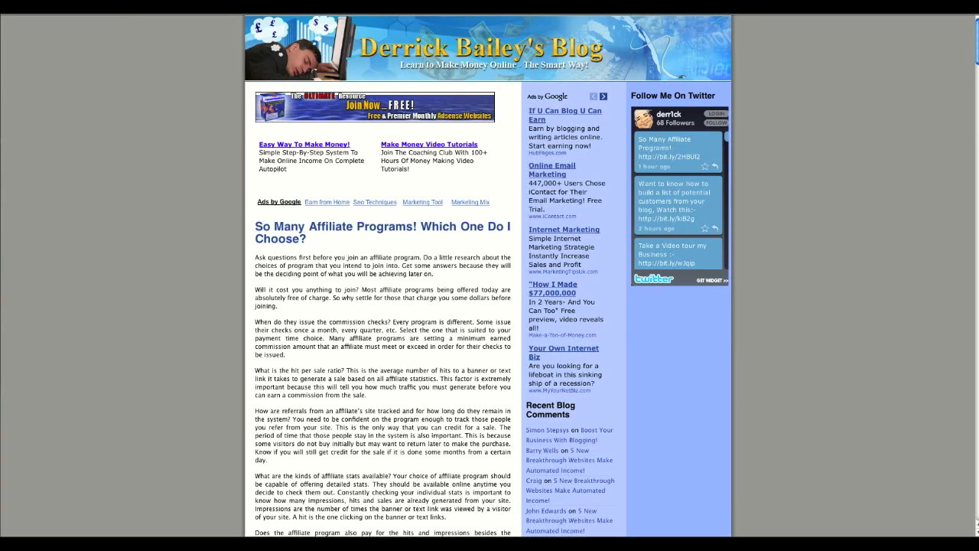
mouse_move(334, 144)
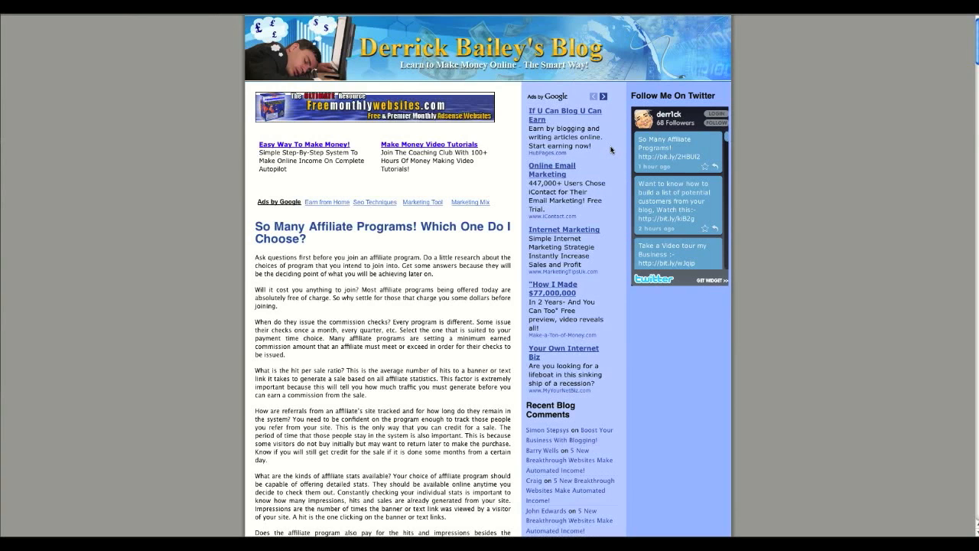
mouse_move(639, 354)
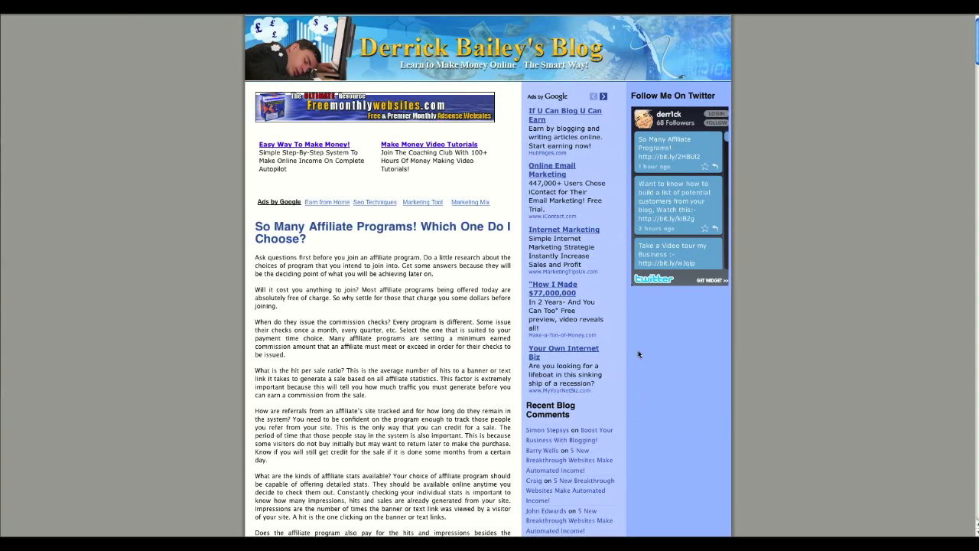
Place the AWeber Mailing List widget in Sidebar 2 above the 'Follow Me On Twitter' widget.
scroll("down", 3)
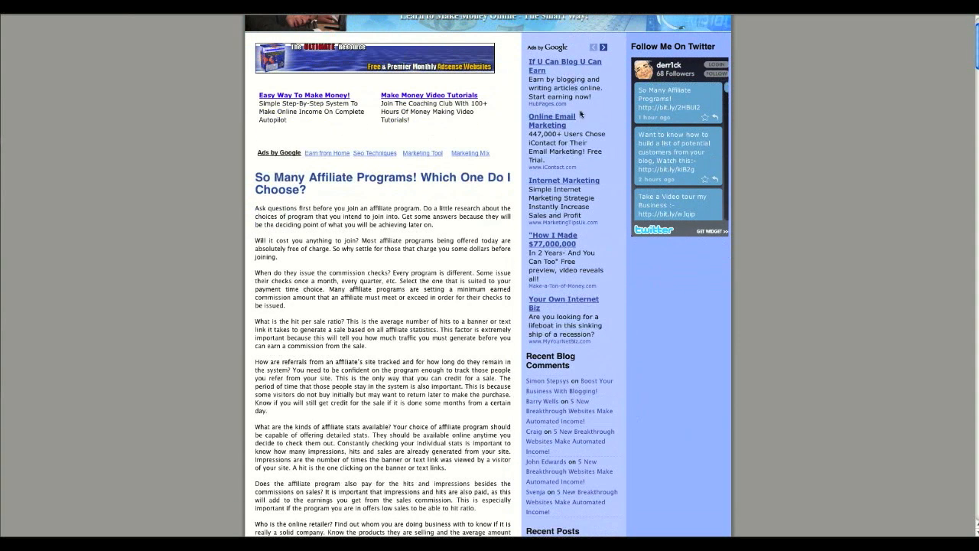
scroll("down", 3)
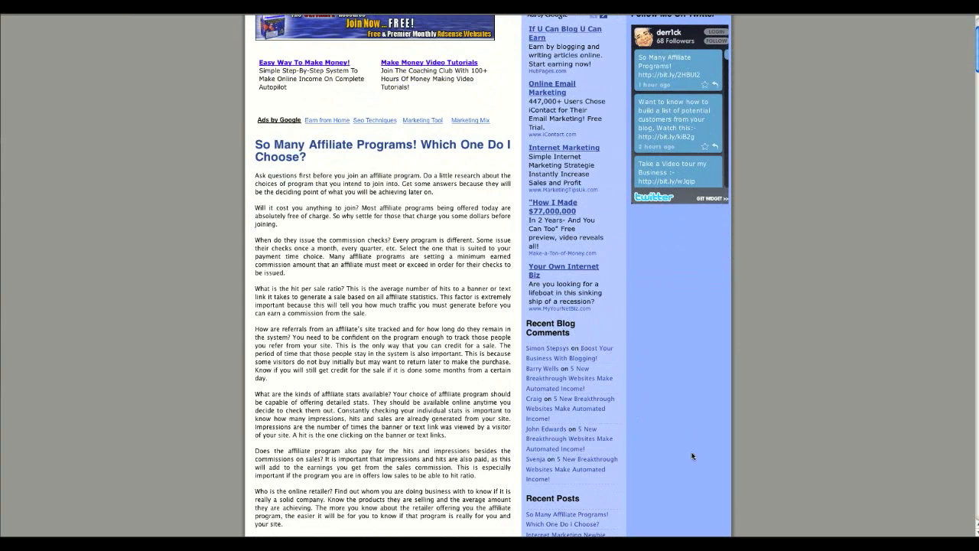
scroll("up", 3)
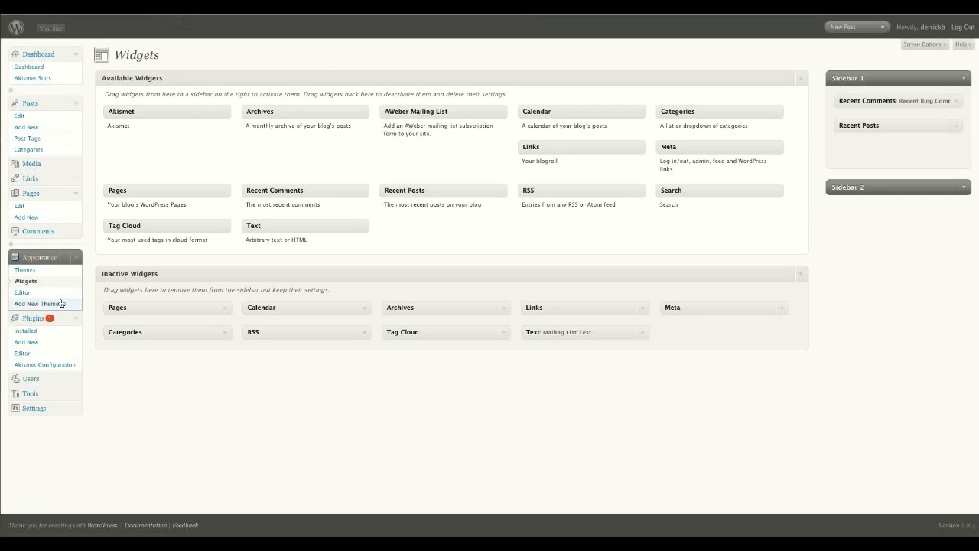
mouse_move(25, 281)
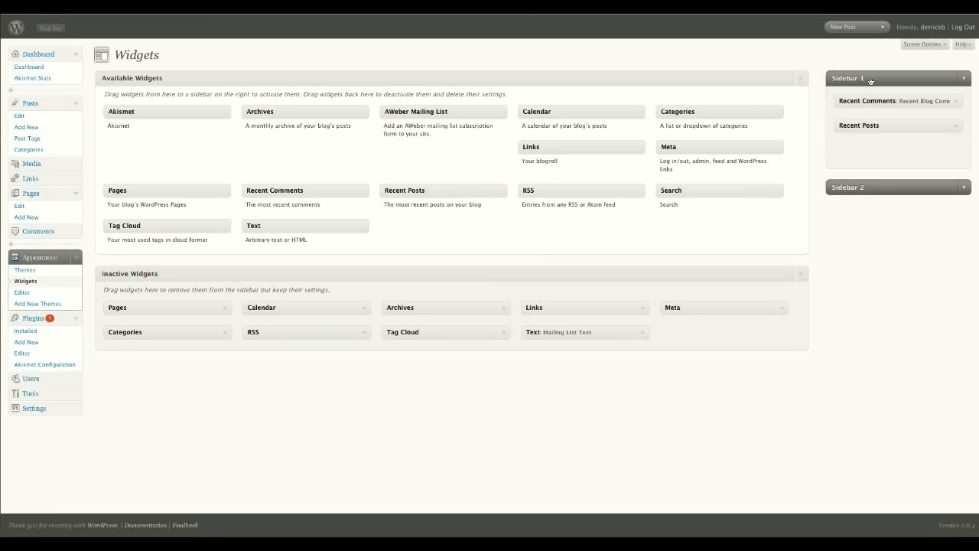
mouse_move(861, 202)
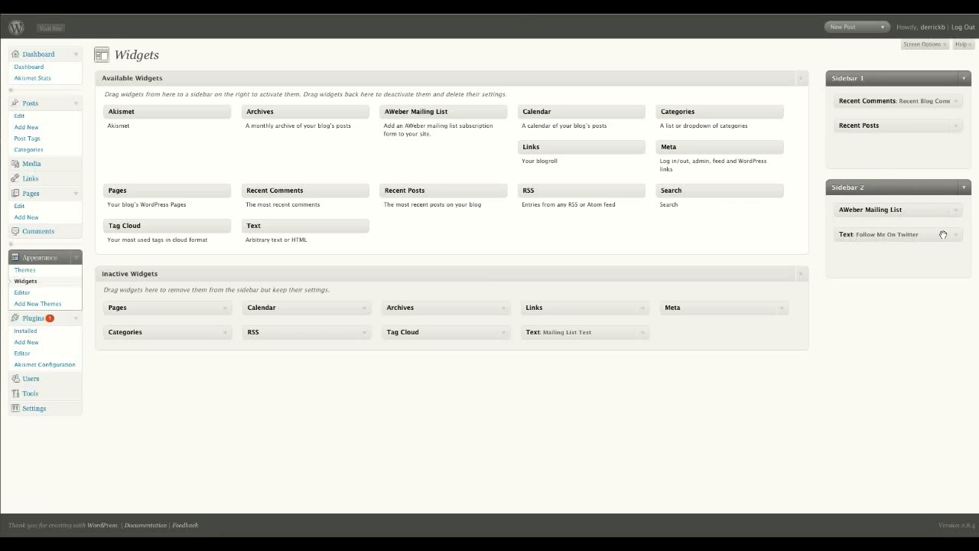
mouse_move(424, 112)
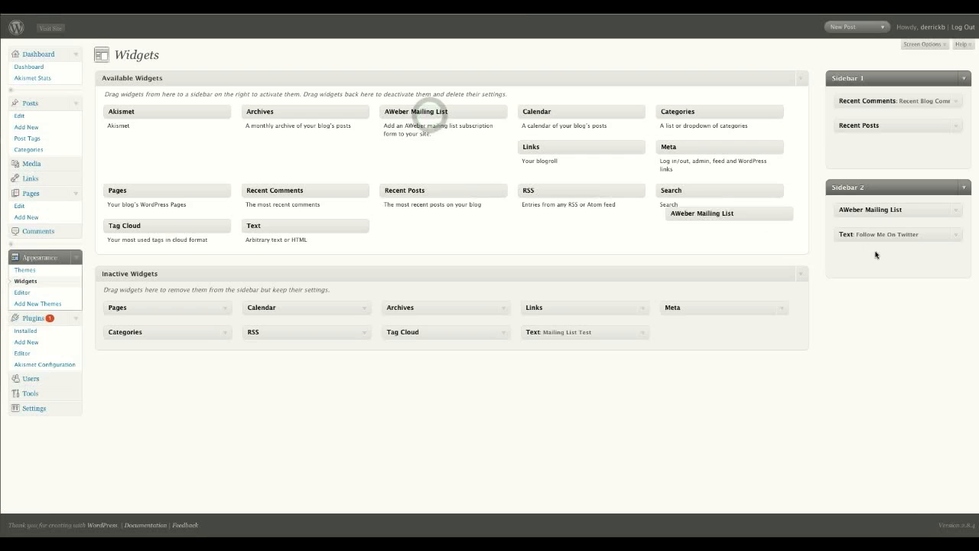
left_click(867, 208)
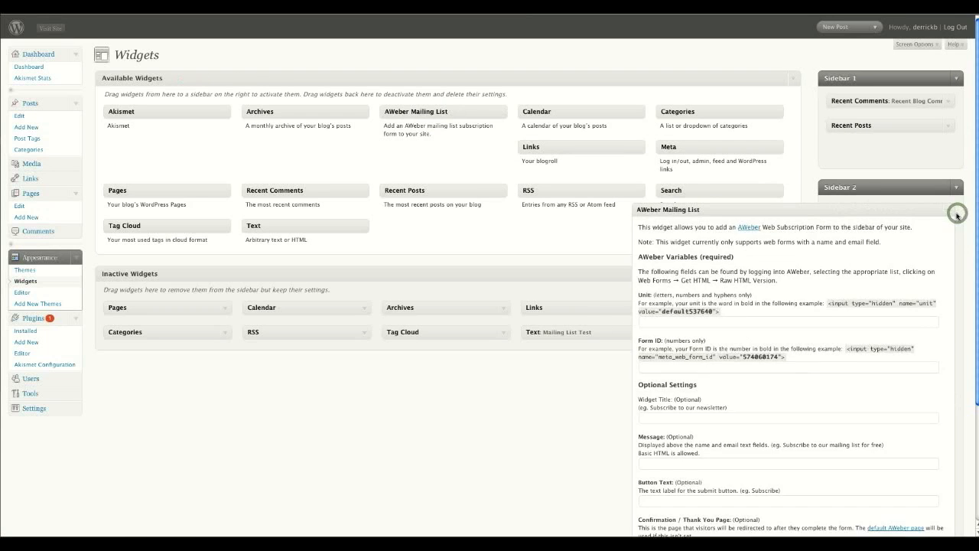
mouse_move(956, 216)
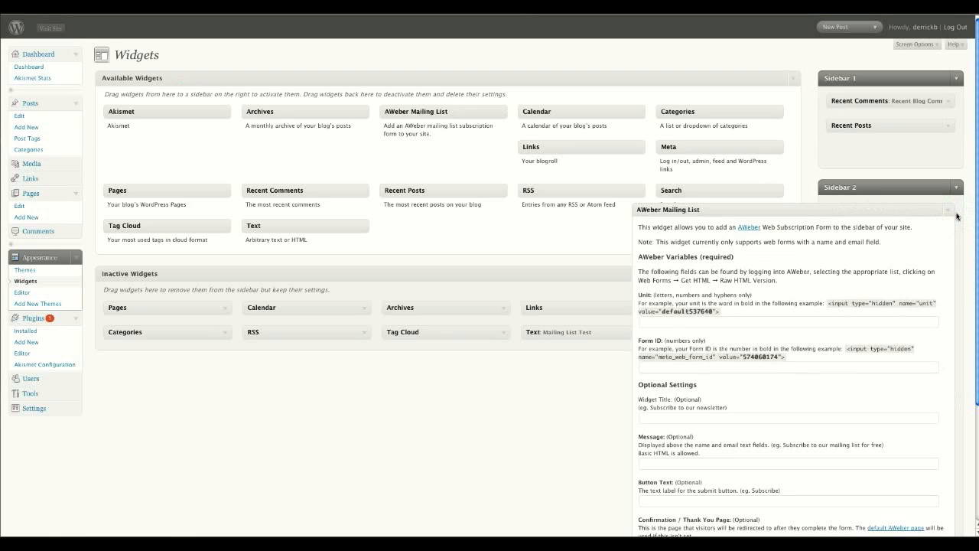
mouse_move(382, 201)
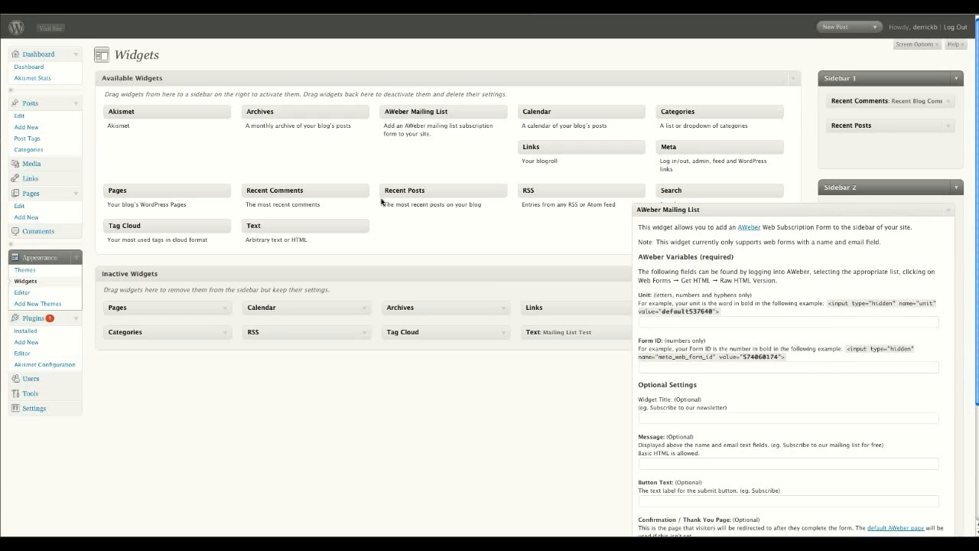
mouse_move(140, 124)
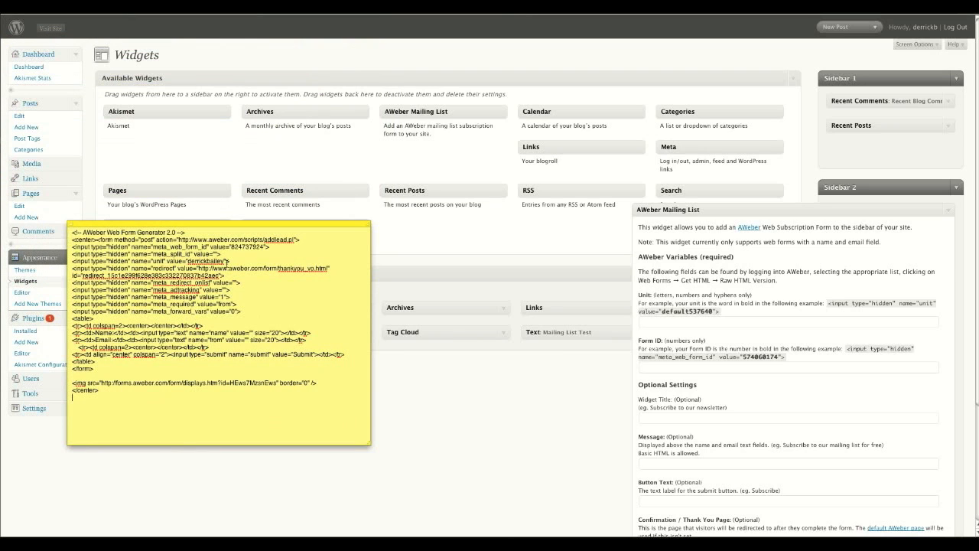
mouse_move(764, 307)
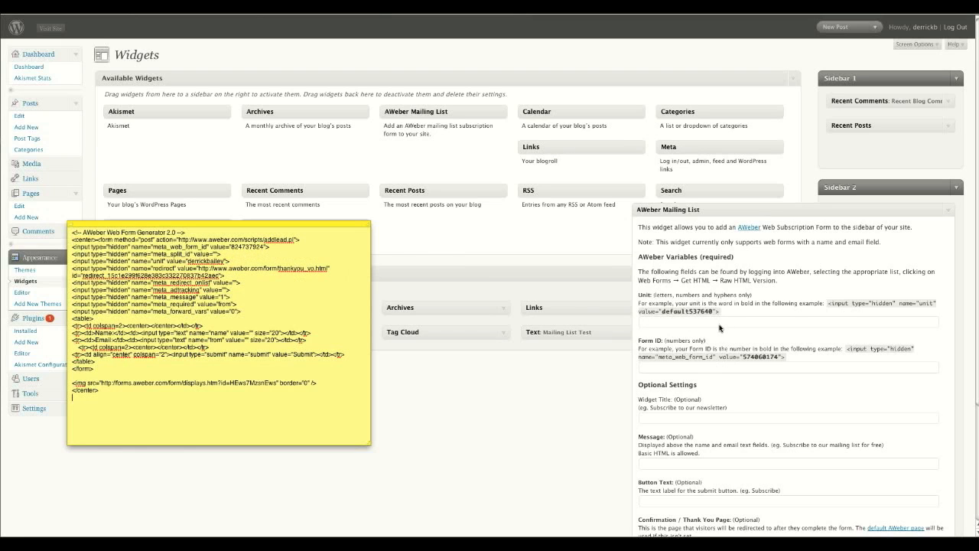
mouse_move(665, 333)
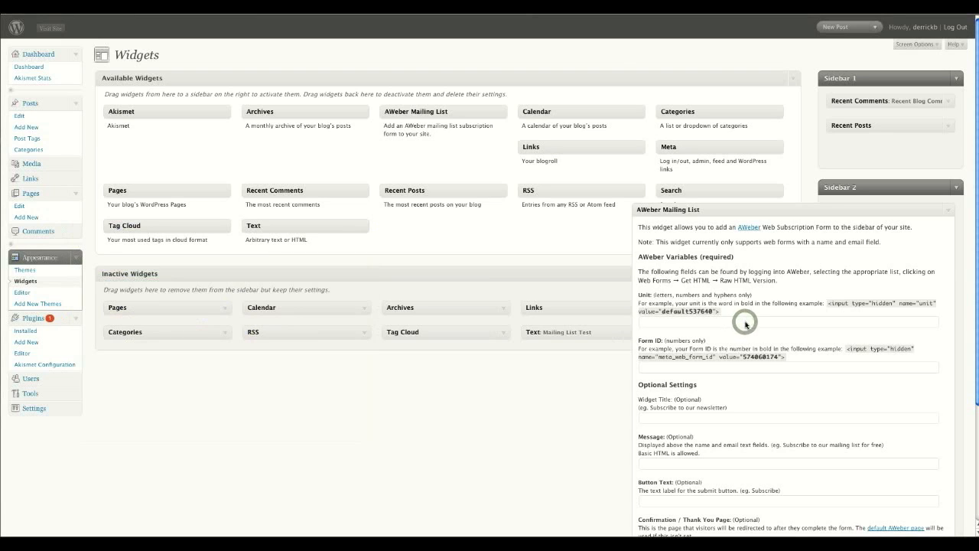
Enter 'derrickbailey' as the AWeber widget's unit value from the saved form code.
type("derrickbailey")
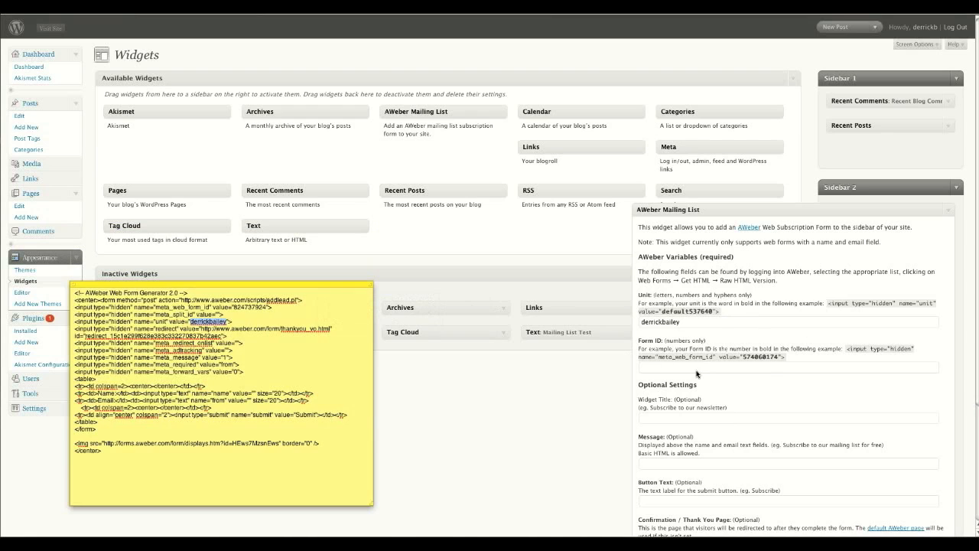
mouse_move(600, 337)
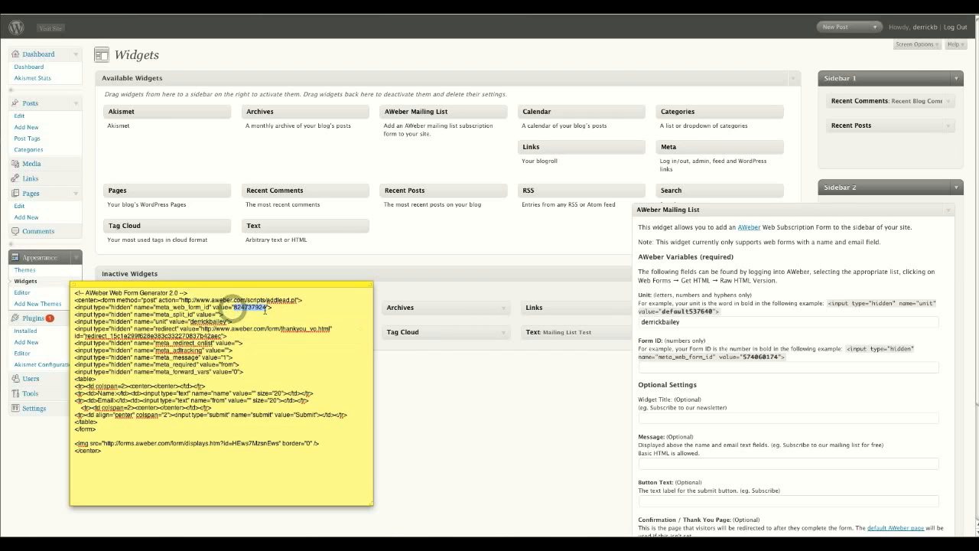
mouse_move(317, 310)
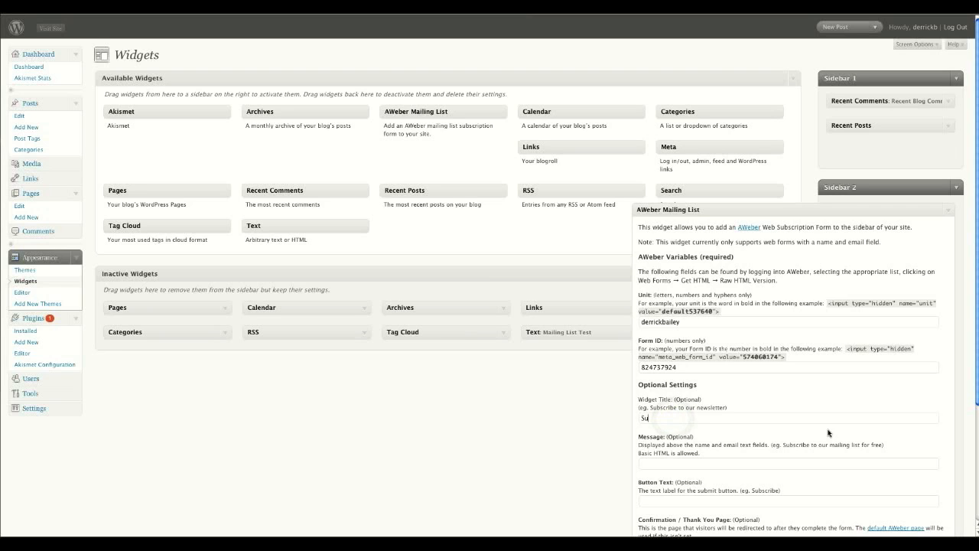
Enter the widget title 'Subscribe To My Blog and Get My FREE 5 Day Internet Course'.
type("Subscribe To")
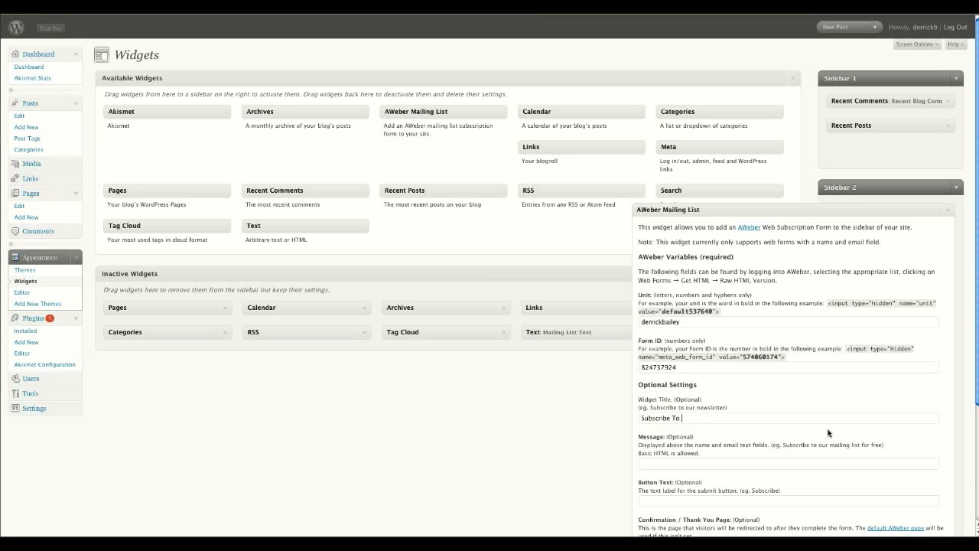
type("My BLog and")
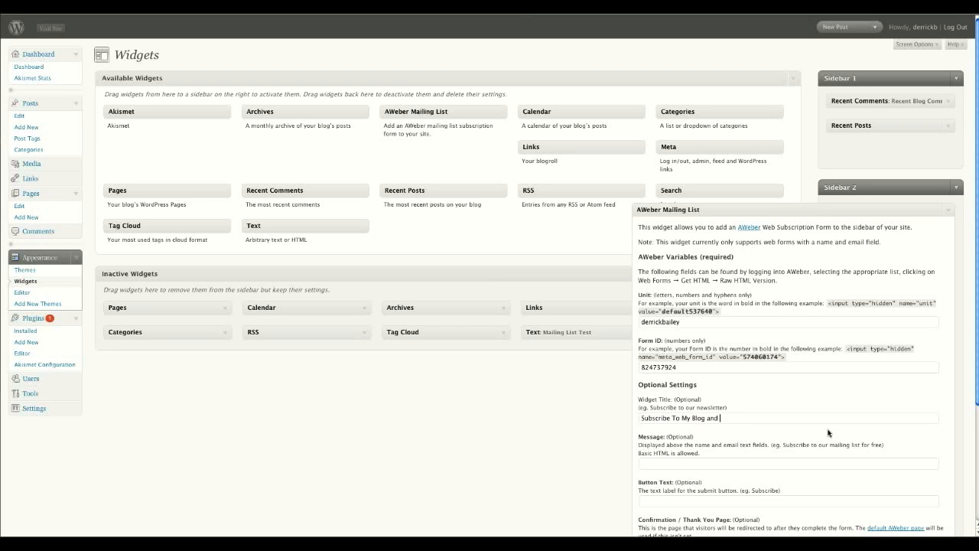
type("Get My")
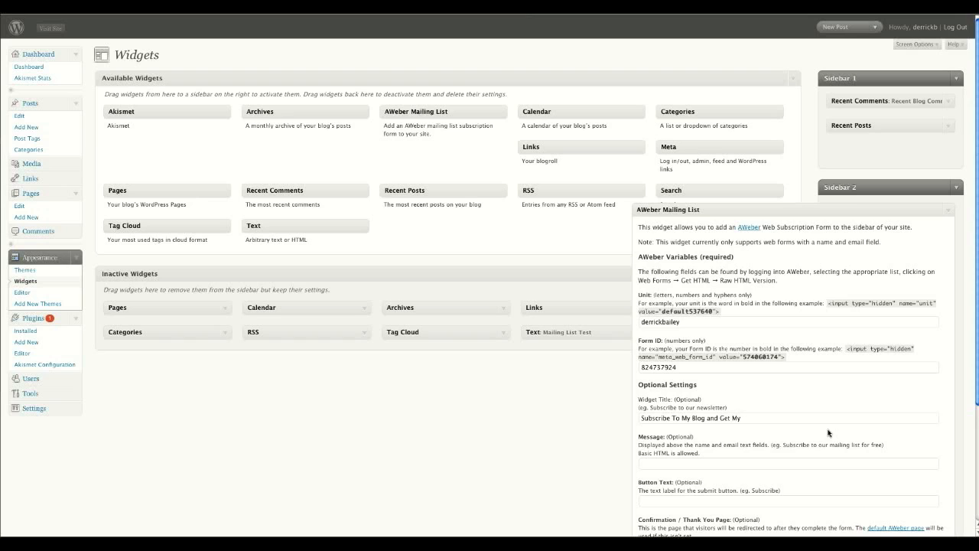
type("FREE 5 Day Internet Course")
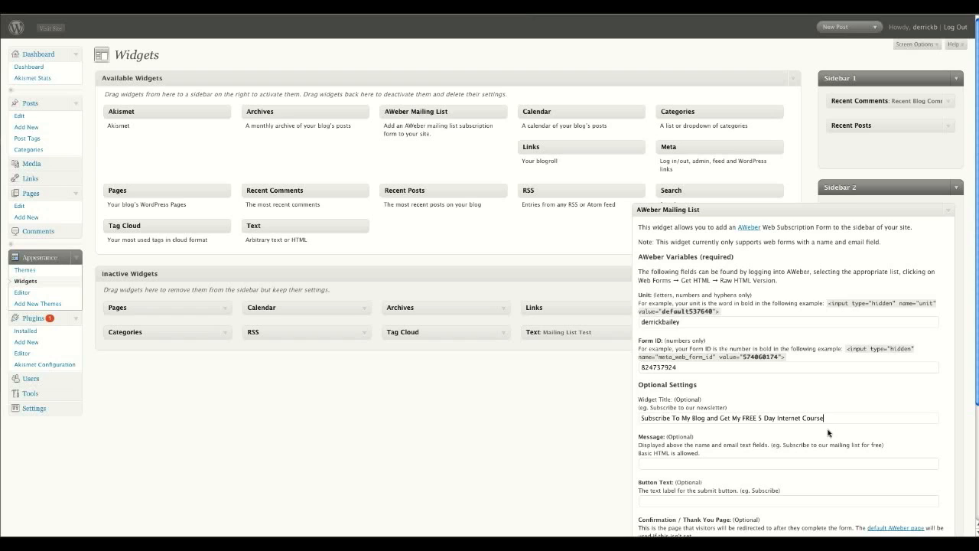
mouse_move(703, 474)
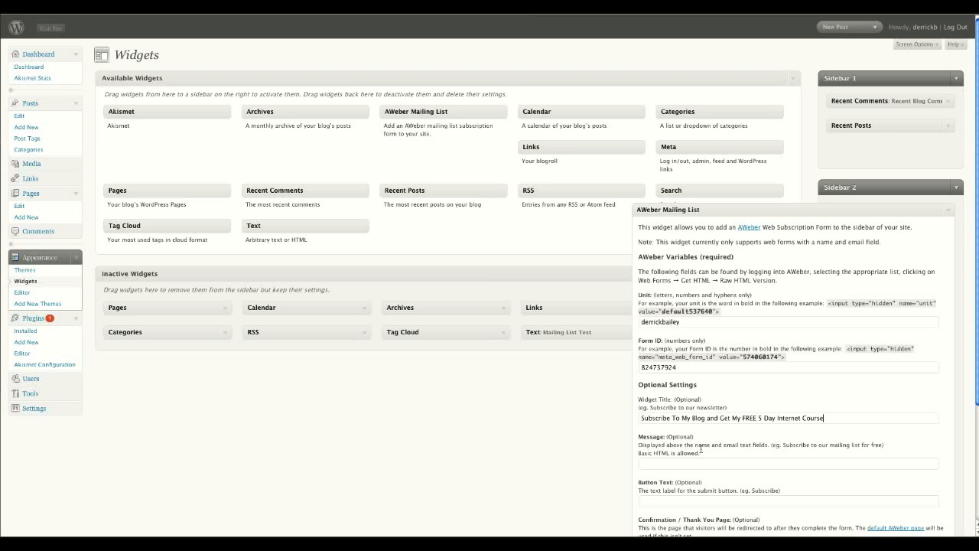
mouse_move(798, 452)
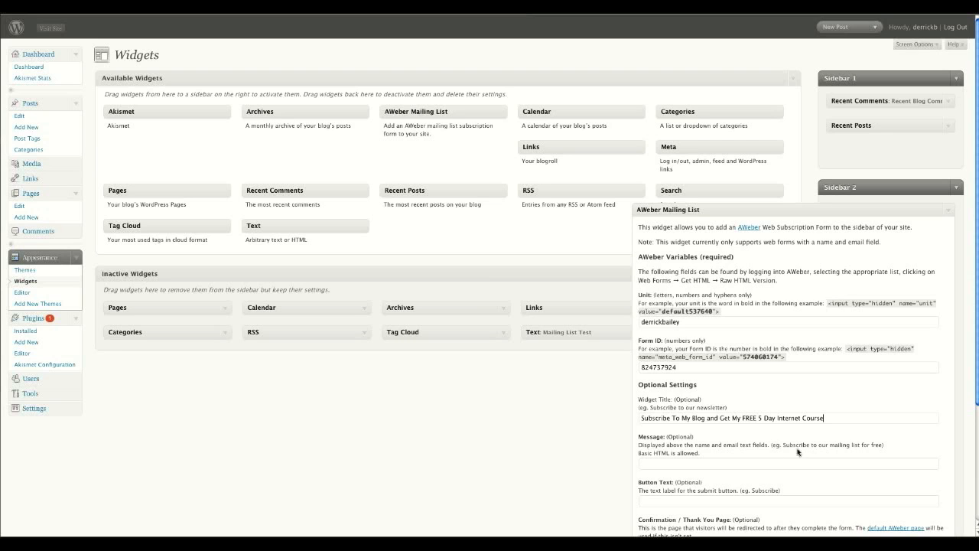
Enter 'Subscribe Now' as the button text and scroll down to the widget's Save button.
scroll("up", 3)
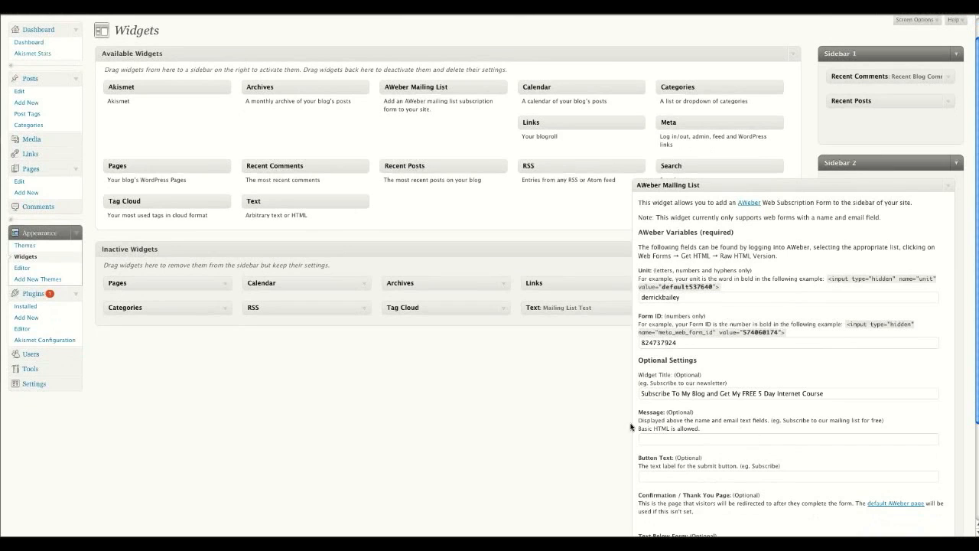
scroll("down", 3)
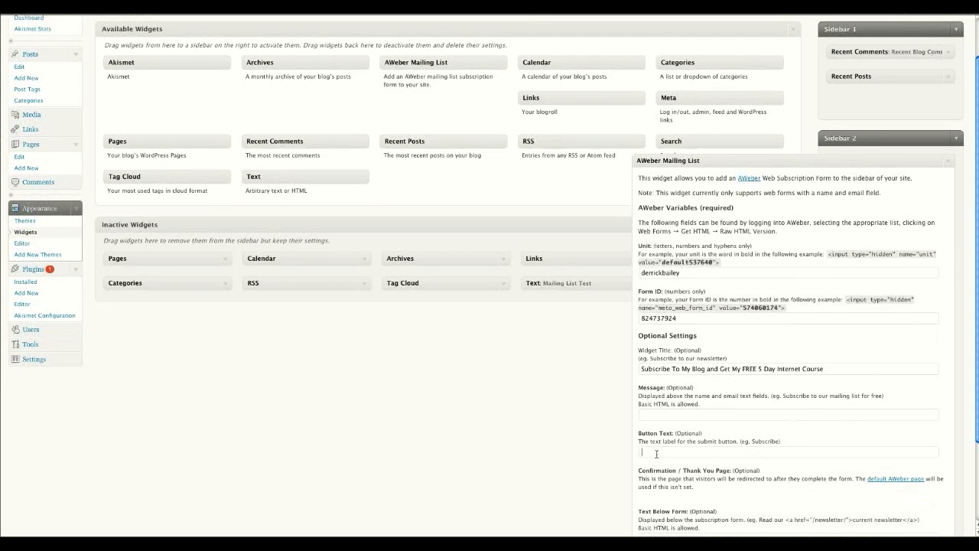
type("Subscribe Now")
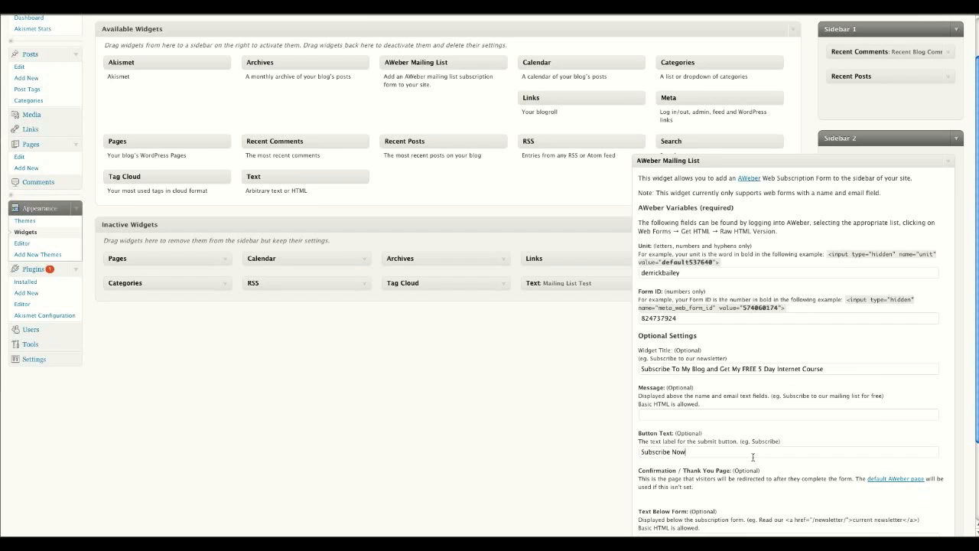
scroll("down", 3)
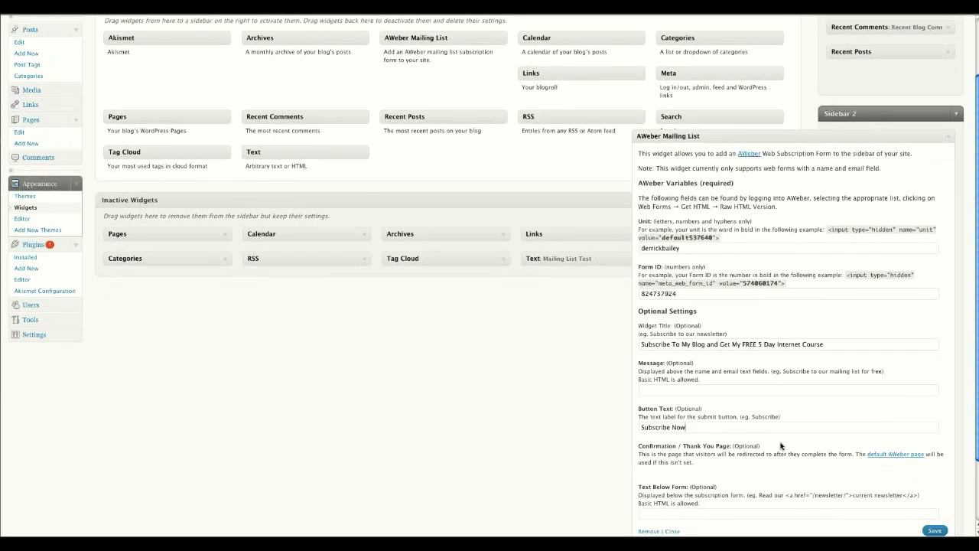
scroll("down", 3)
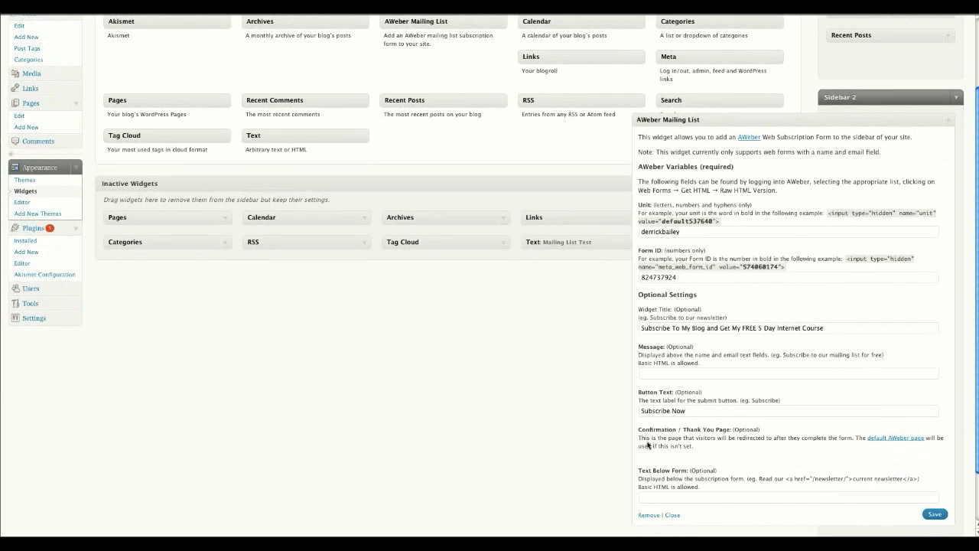
mouse_move(735, 445)
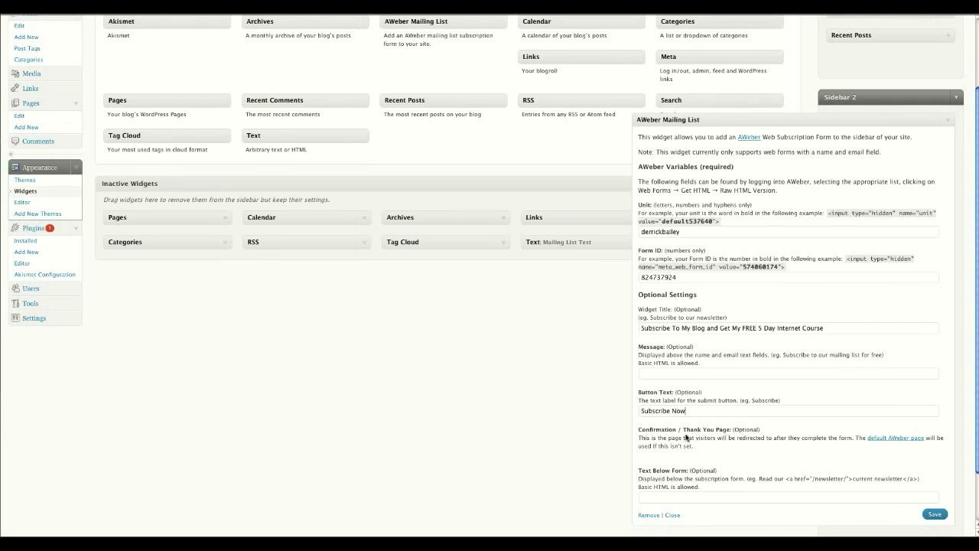
mouse_move(759, 444)
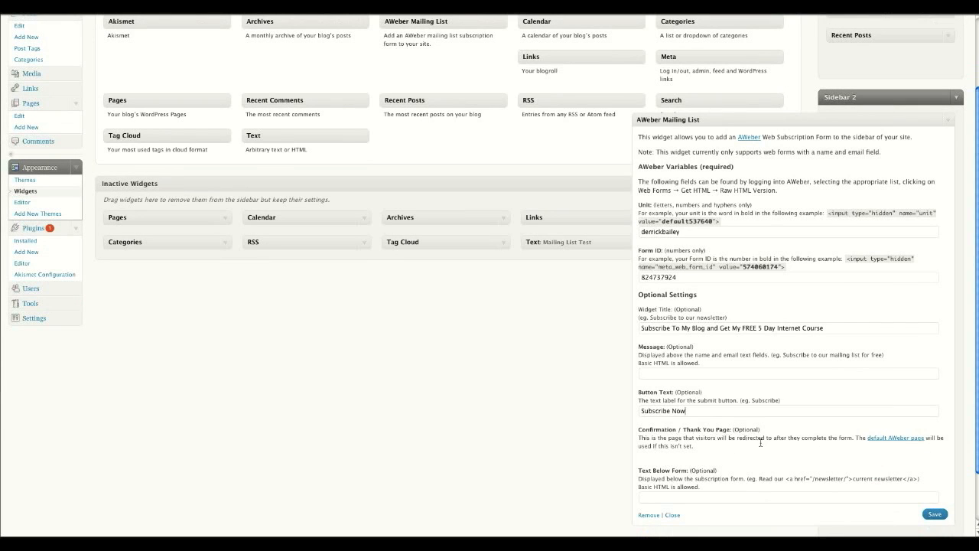
mouse_move(860, 442)
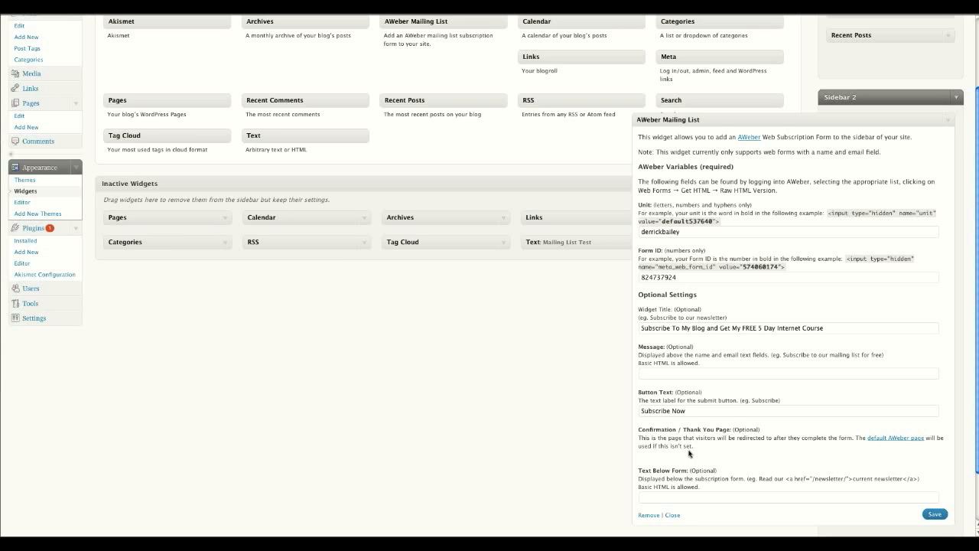
scroll("down", 3)
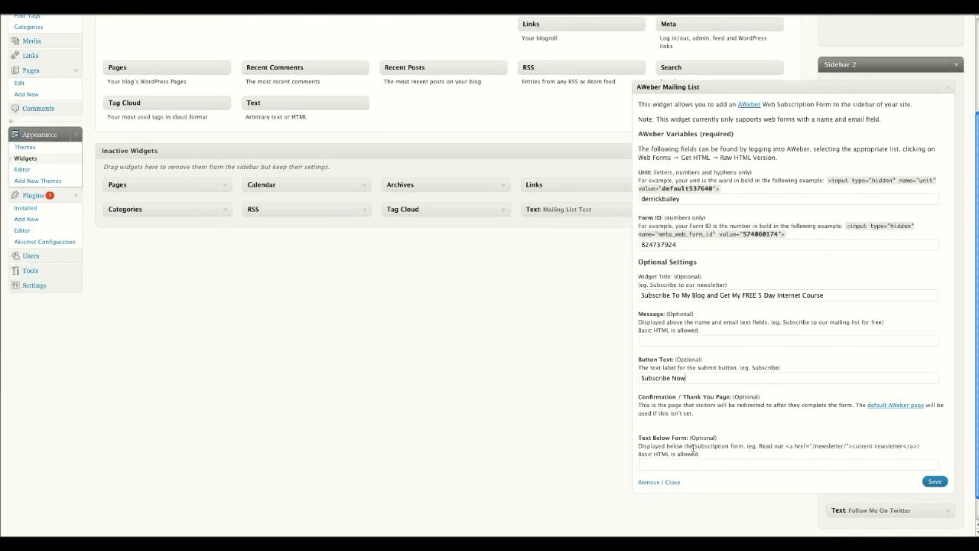
mouse_move(766, 427)
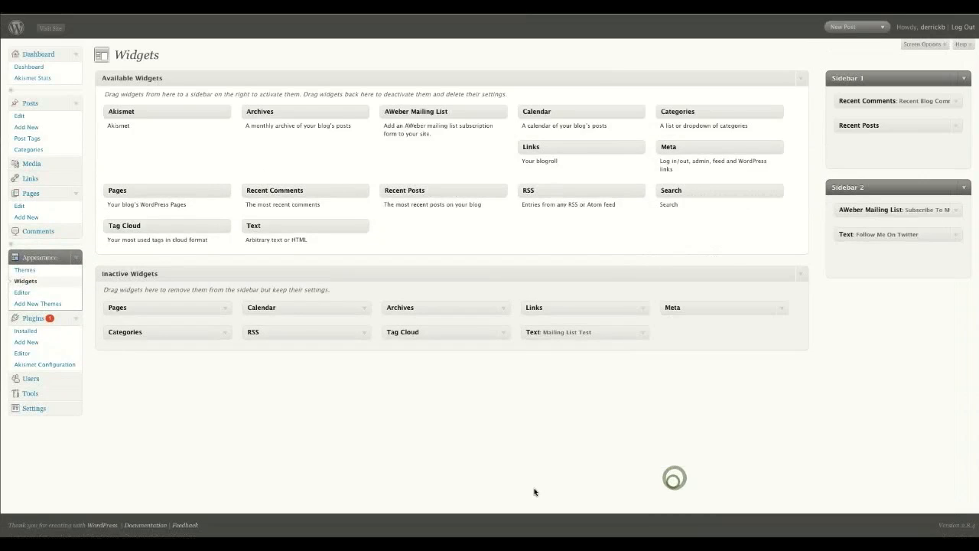
Reload the live blog to check the new subscription form in the sidebar.
left_click(50, 28)
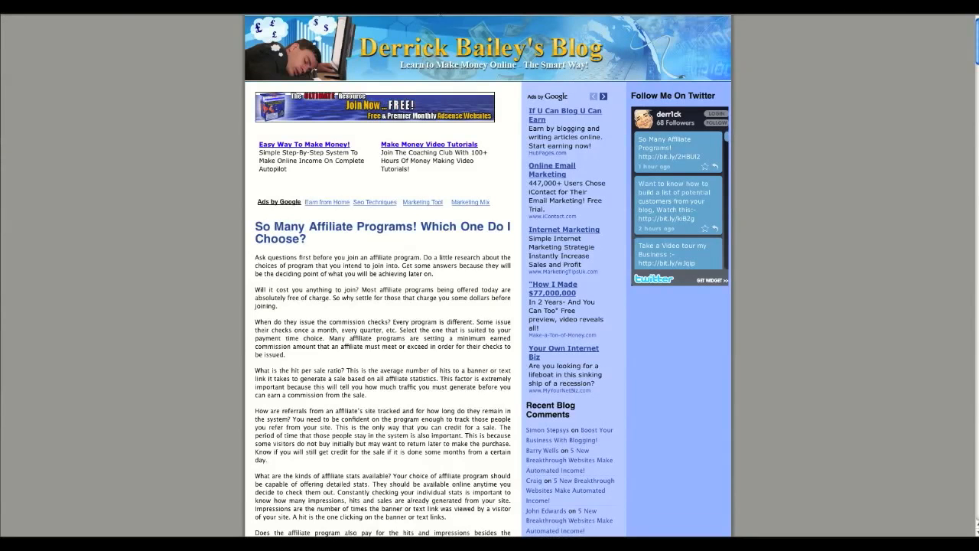
mouse_move(669, 344)
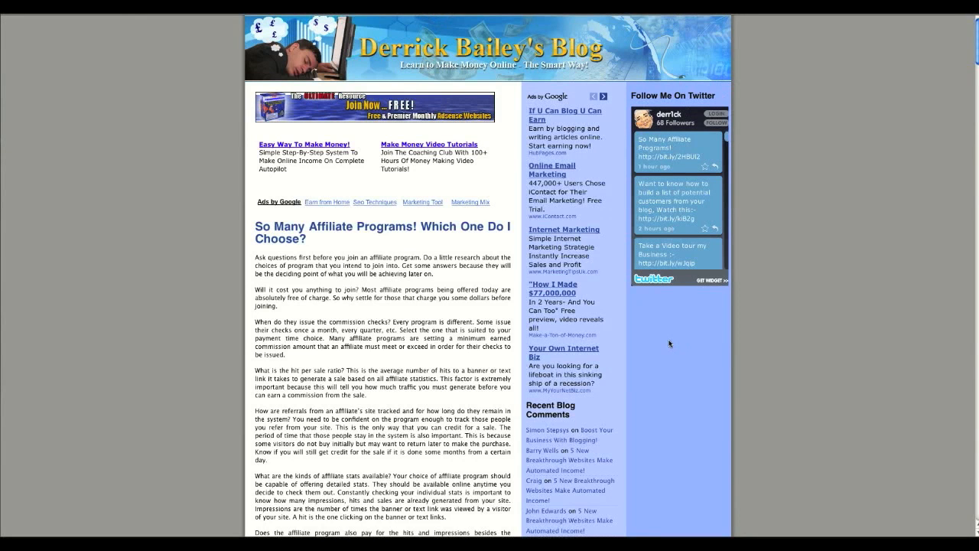
mouse_move(659, 332)
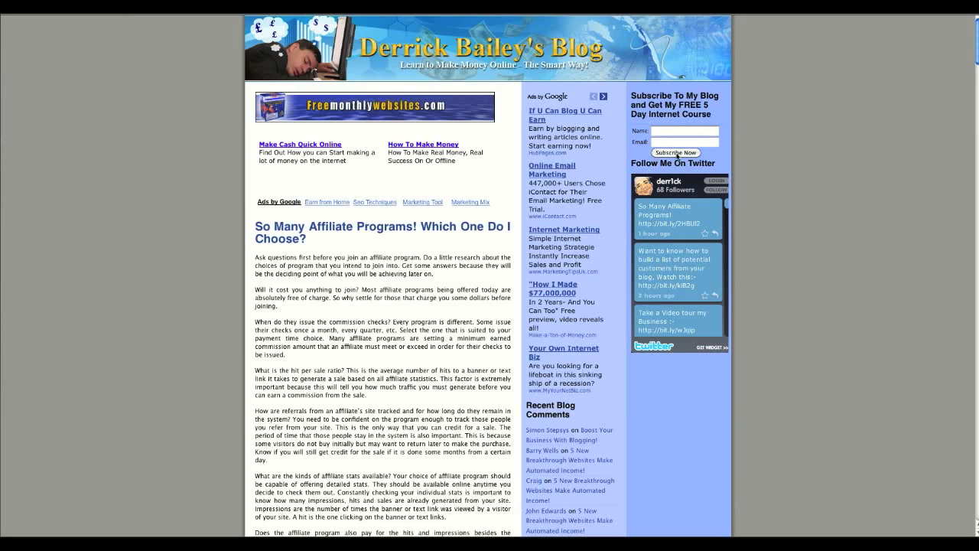
mouse_move(653, 162)
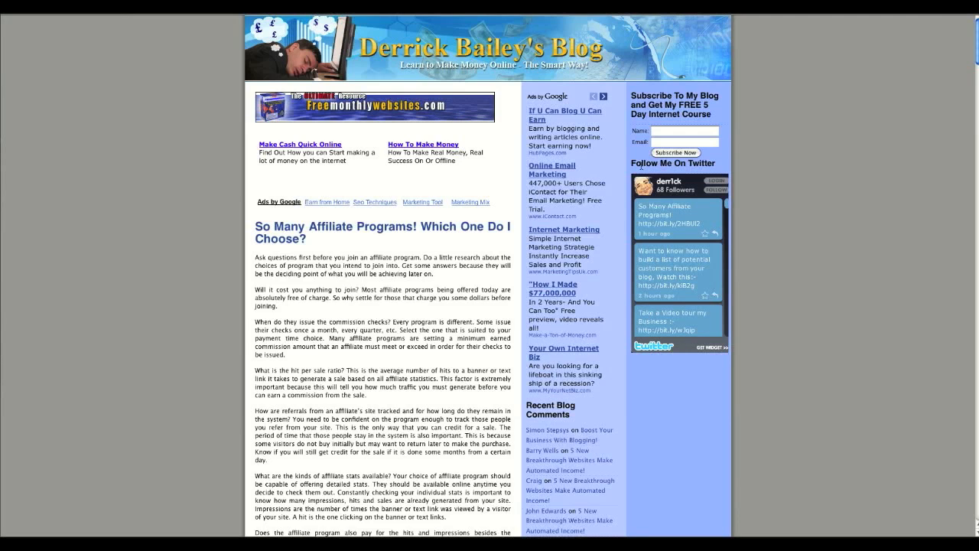
mouse_move(736, 82)
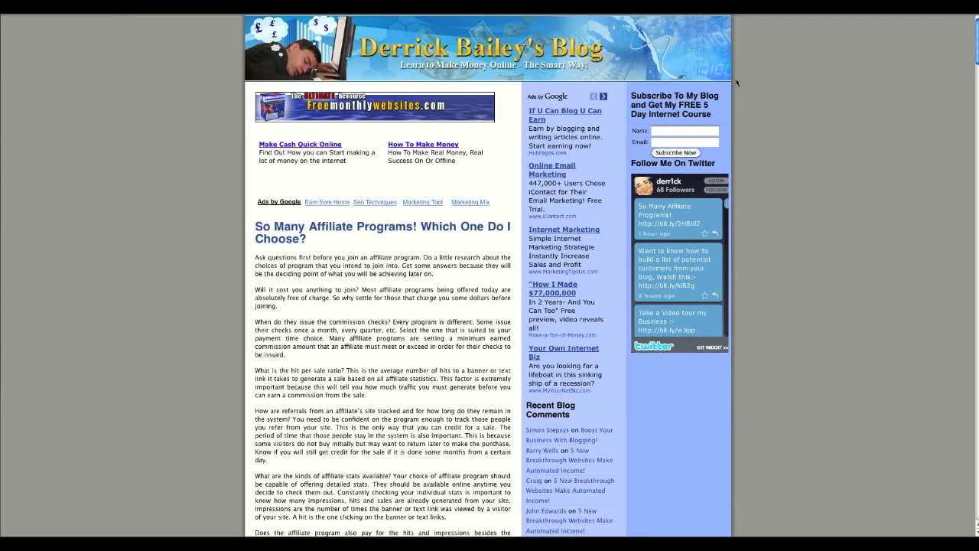